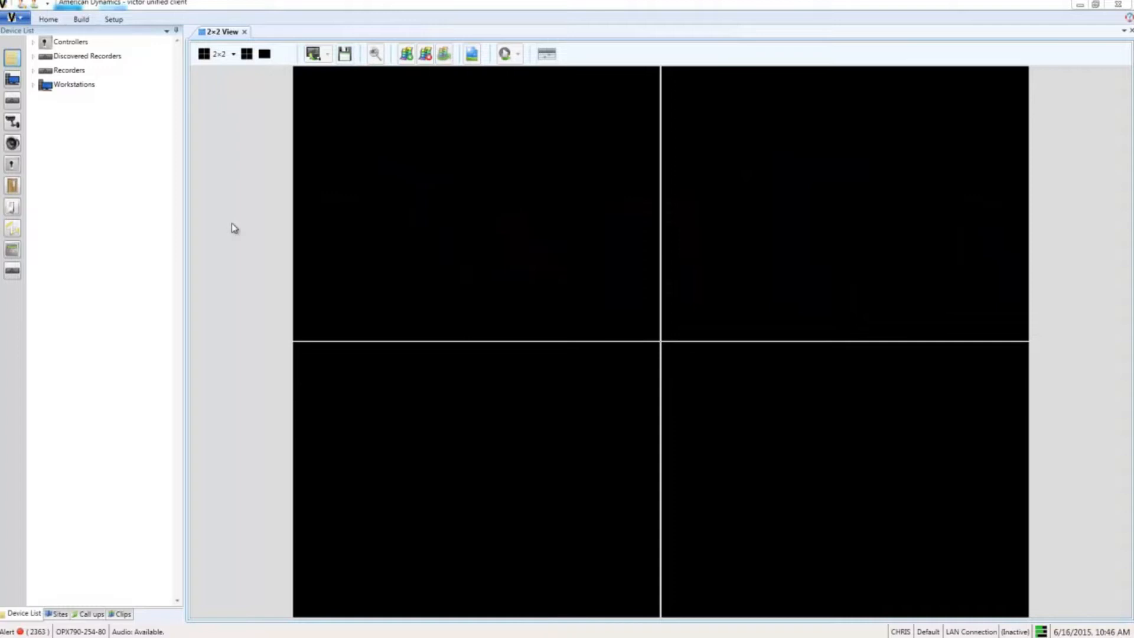
mouse_move(218, 214)
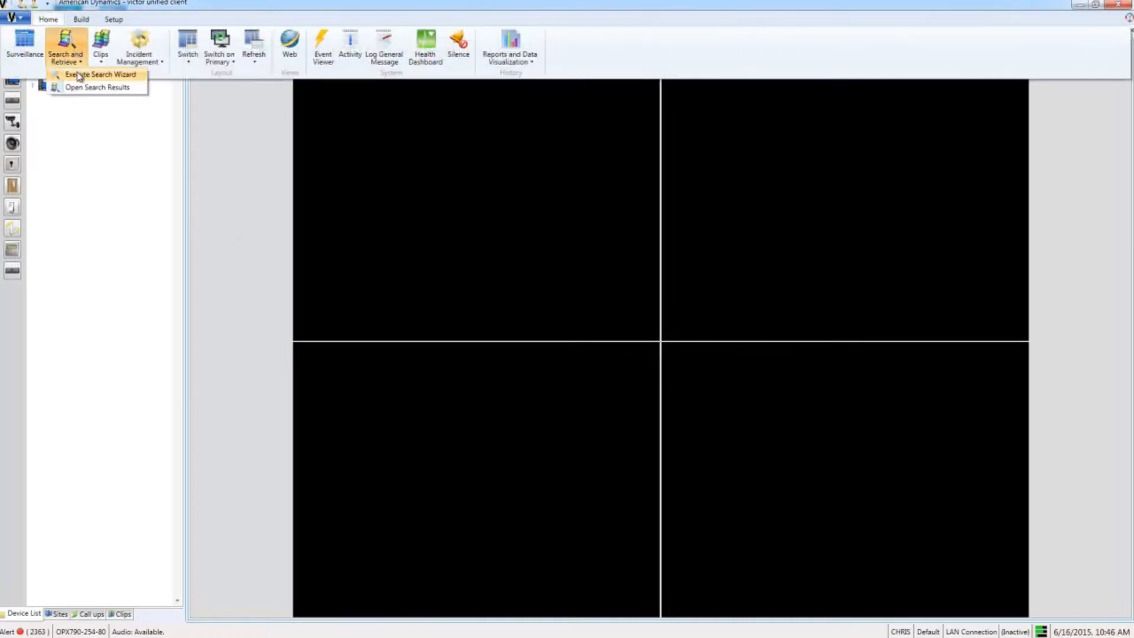
- Launch the Execute Search Wizard from Search and Retrieve on the Home ribbon
left_click(102, 74)
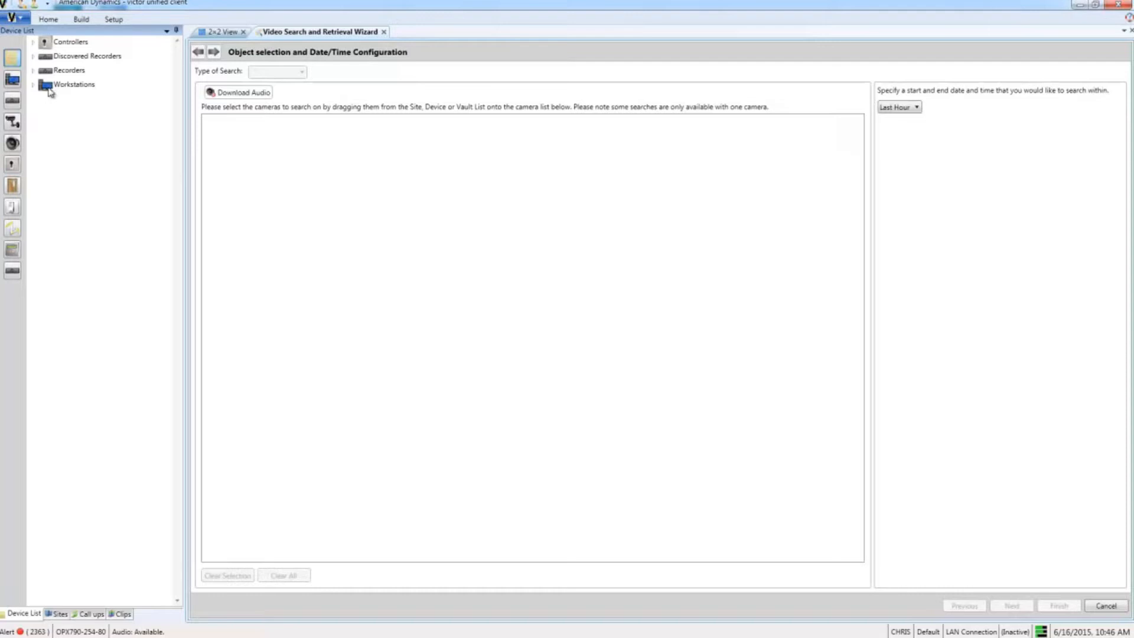
- Target the ADCi610 swipe reader camera with a Face Recognition search and continue to analytic search
left_click(31, 70)
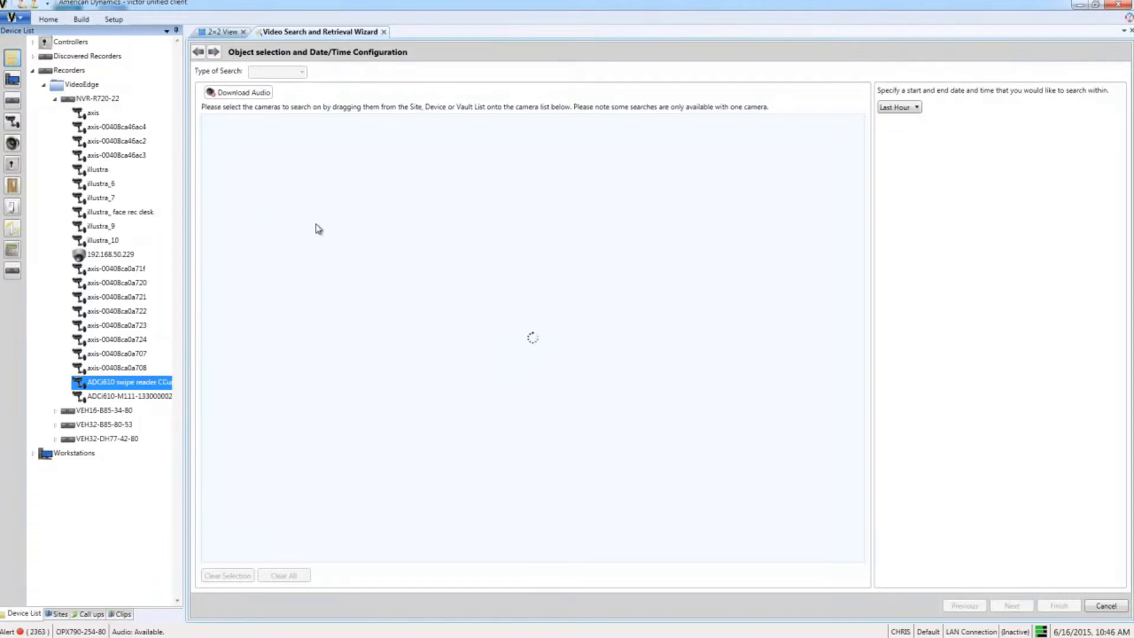
left_click(278, 71)
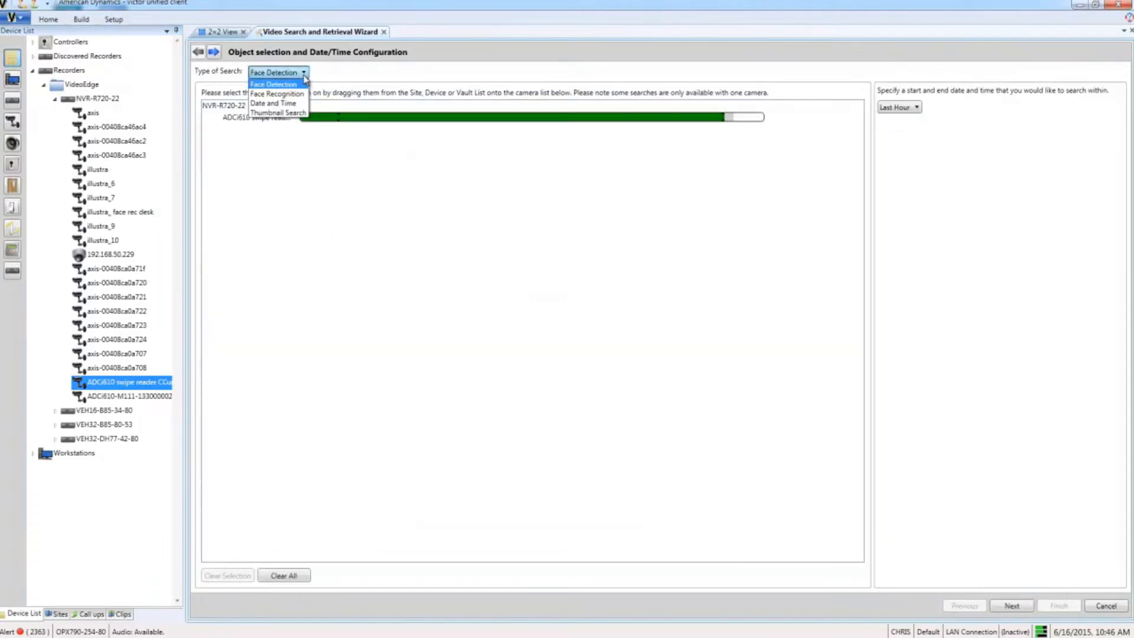
left_click(277, 93)
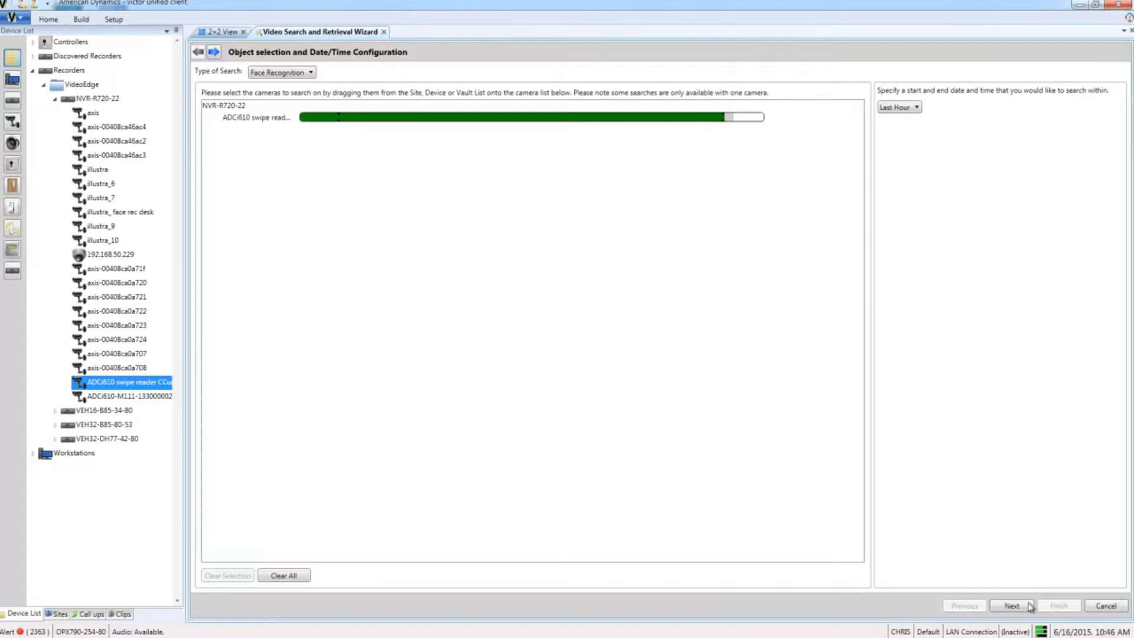
left_click(1011, 605)
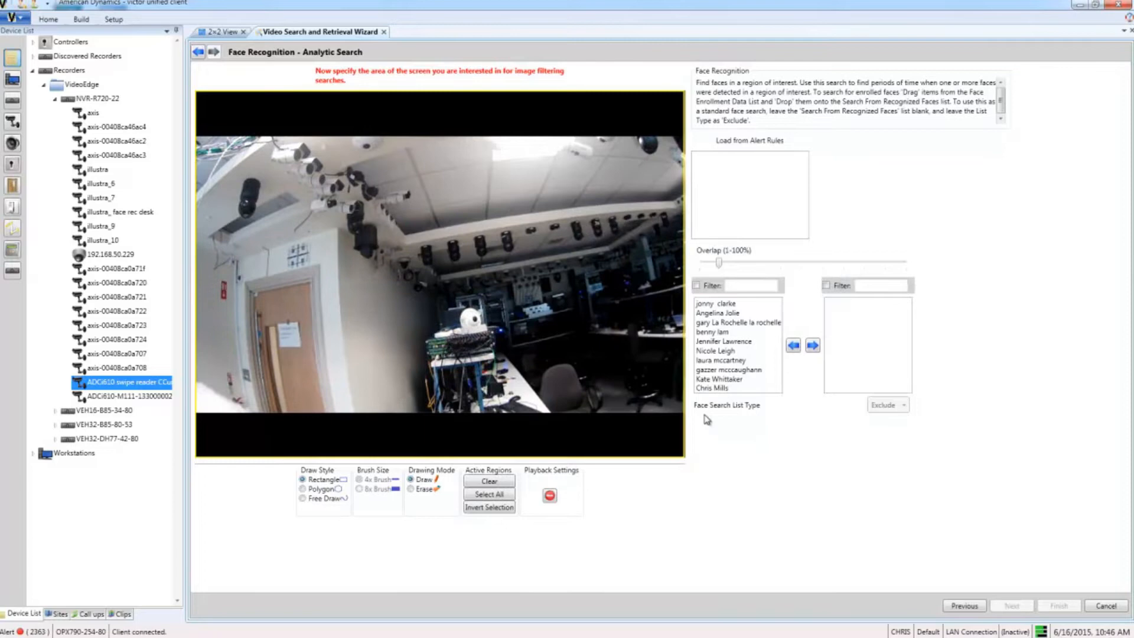
left_click(716, 388)
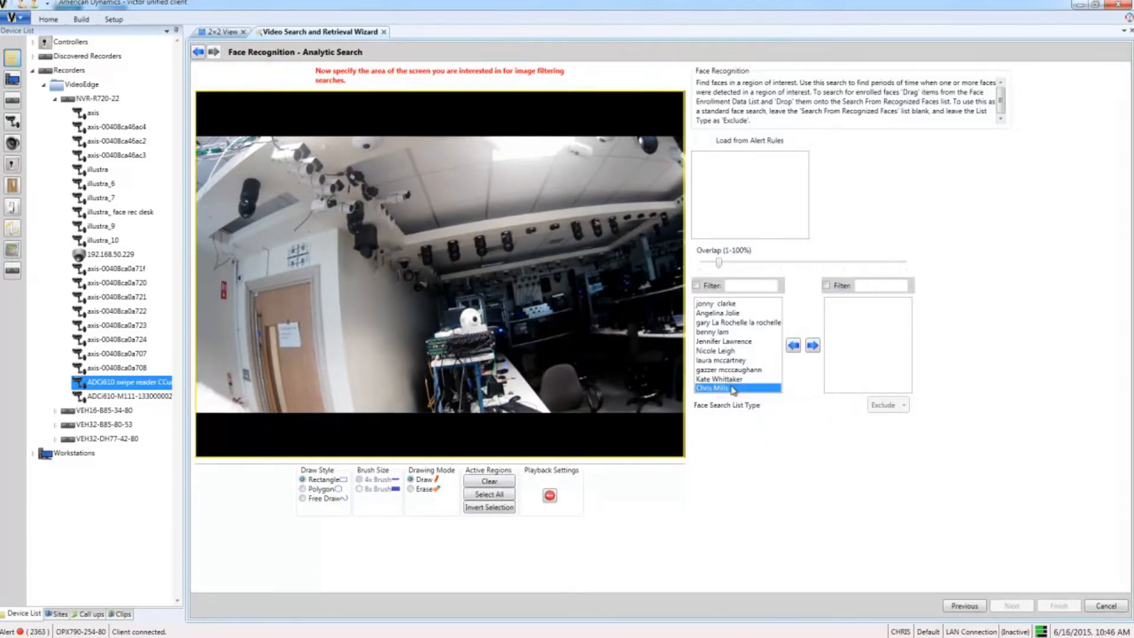
left_click(812, 346)
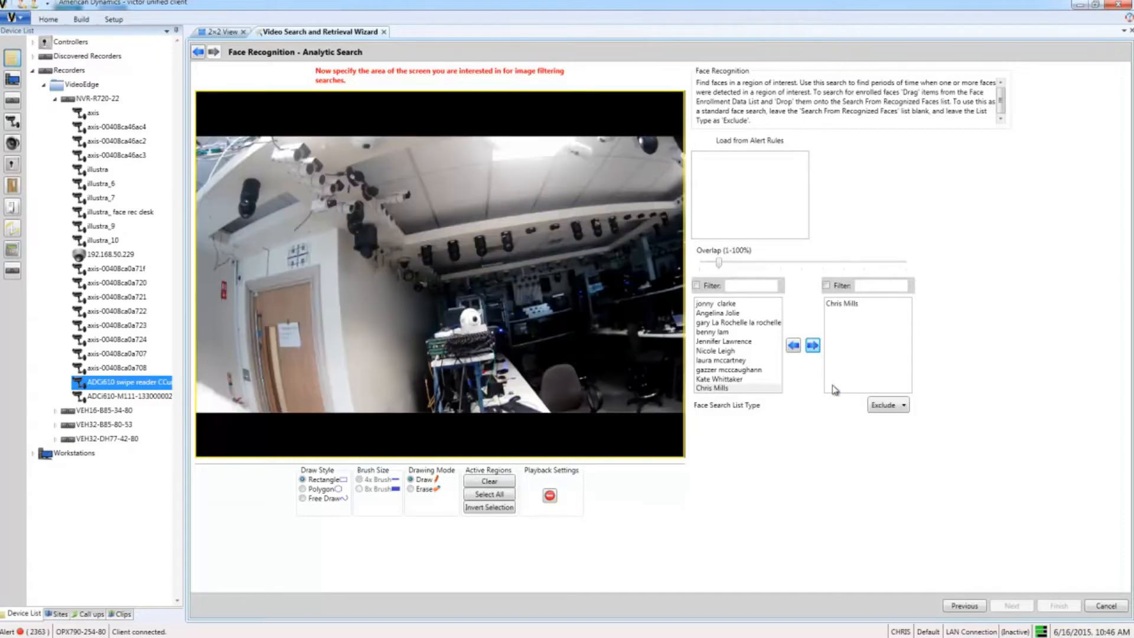
left_click(905, 405)
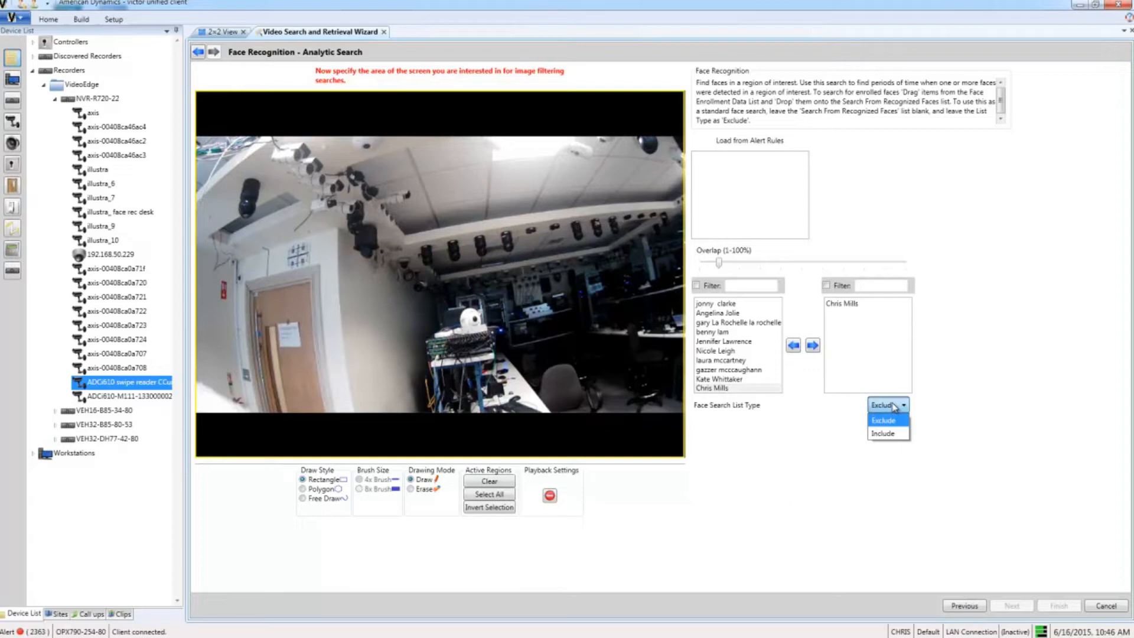
mouse_move(883, 433)
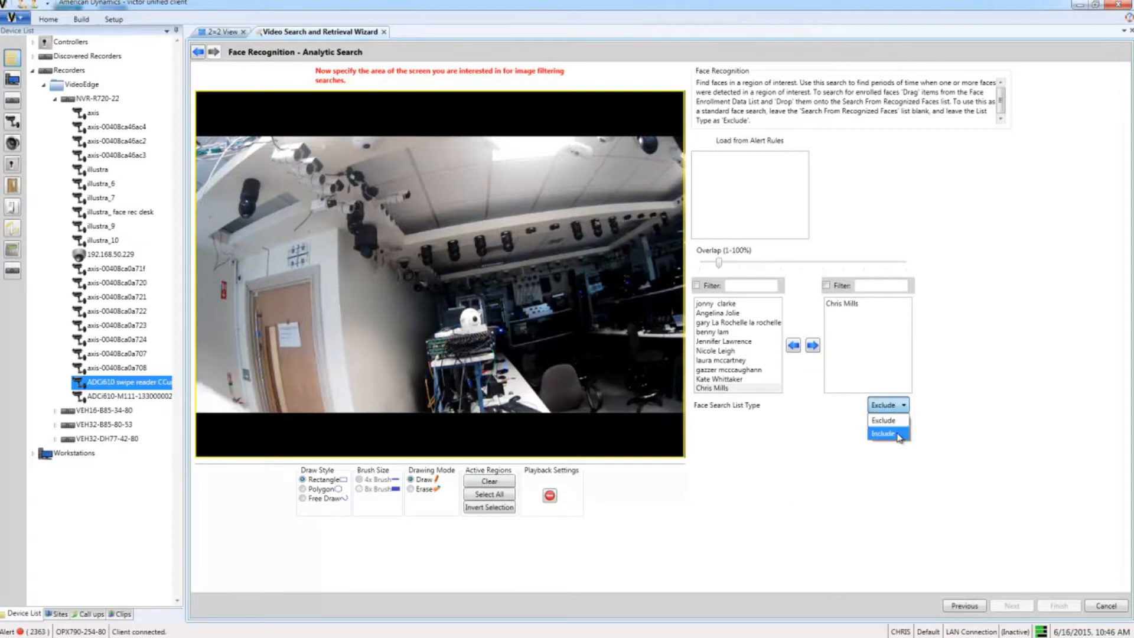
left_click(884, 433)
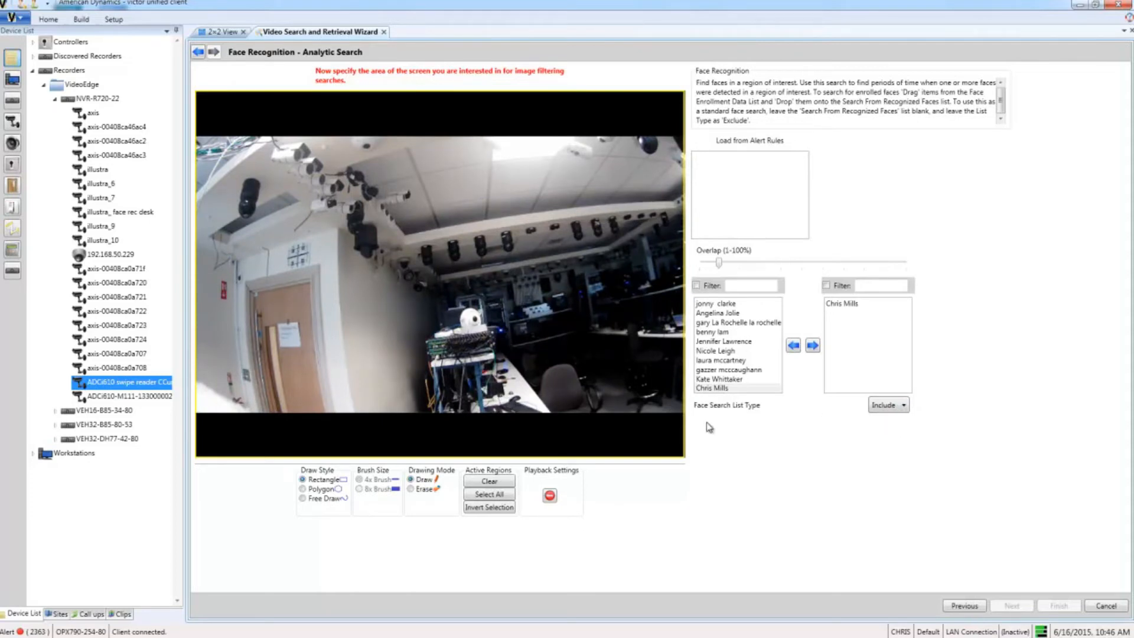
- Select All active regions and advance to the Confirmation summary page
left_click(489, 494)
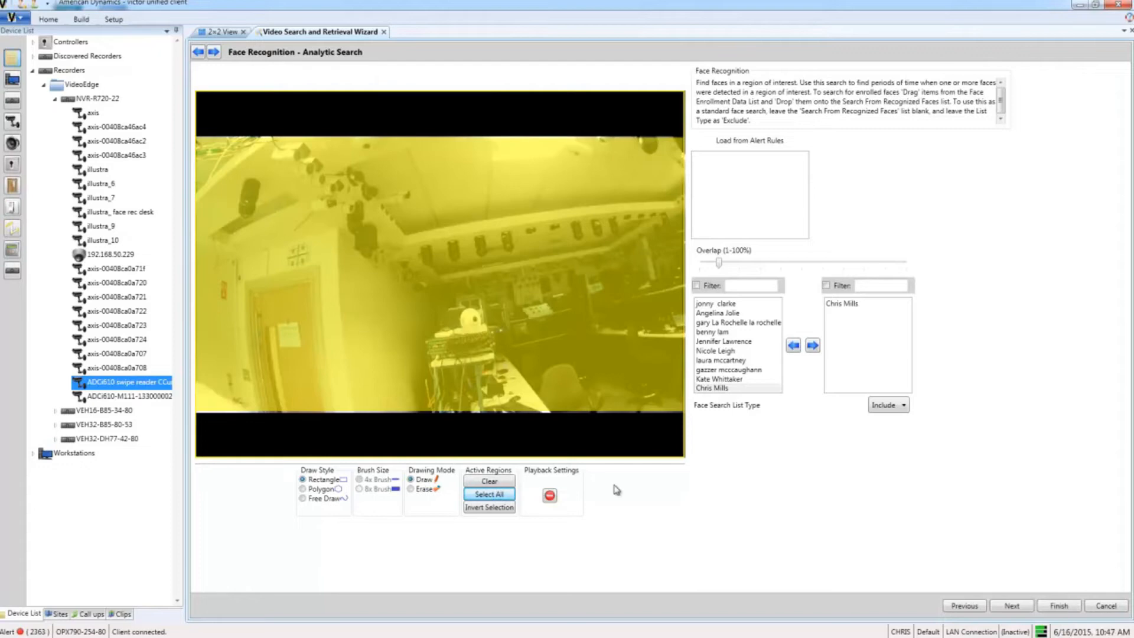
mouse_move(749, 509)
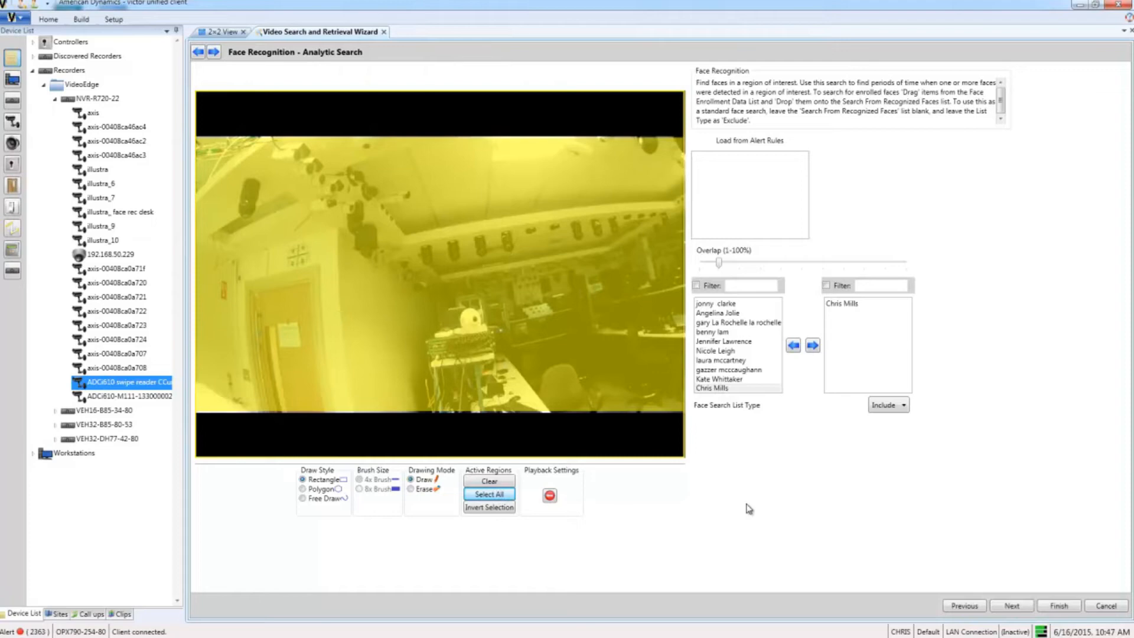
left_click(1011, 606)
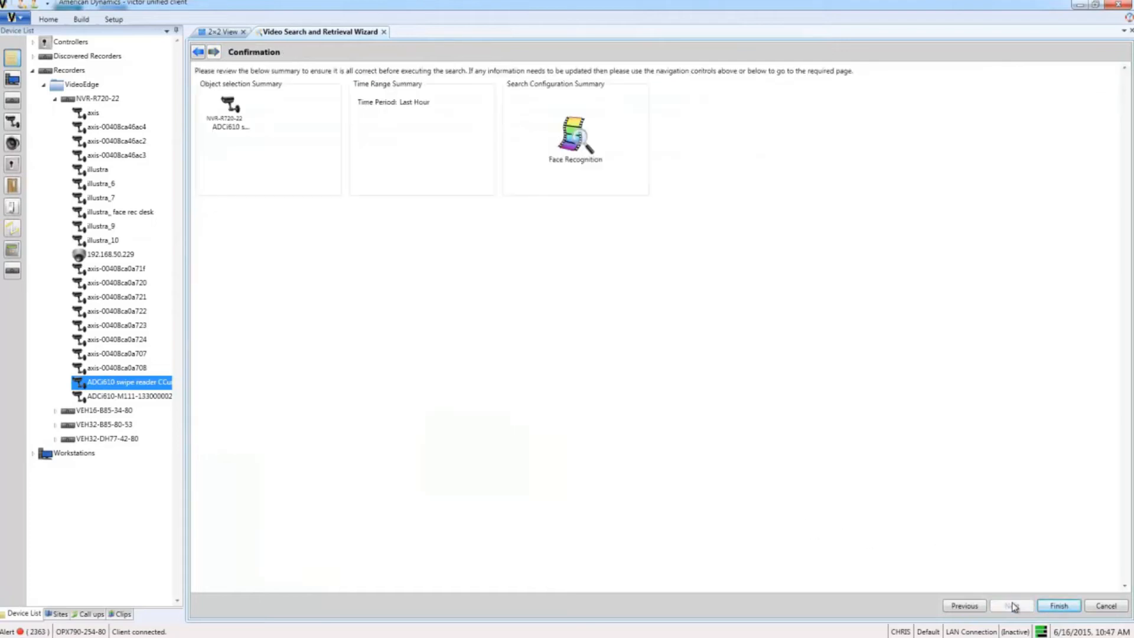
left_click(1058, 606)
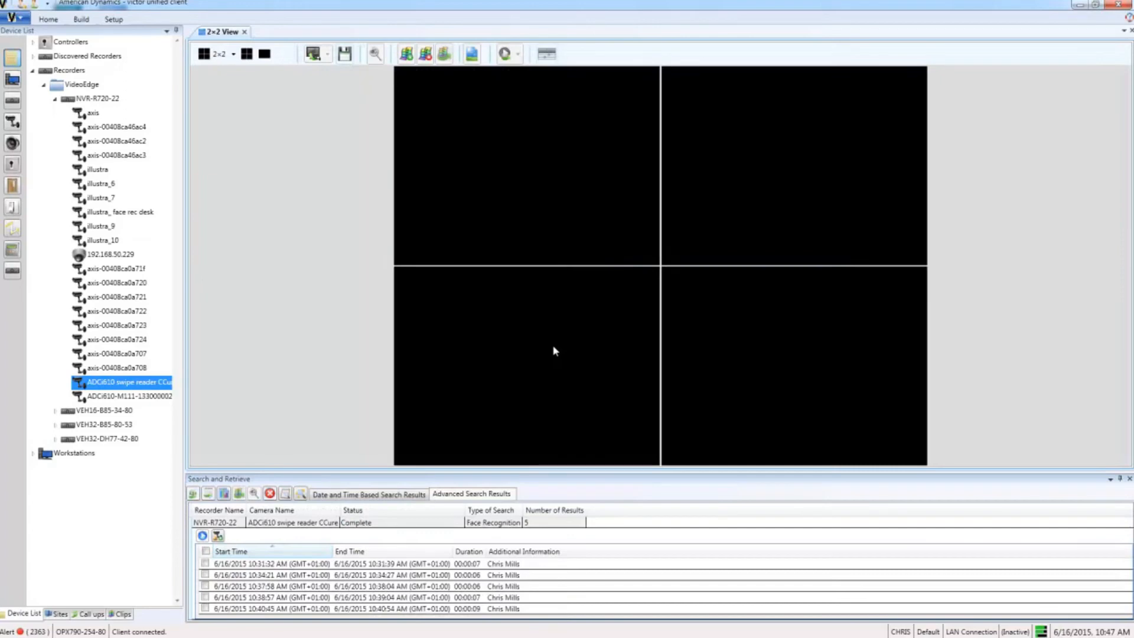
mouse_move(526, 357)
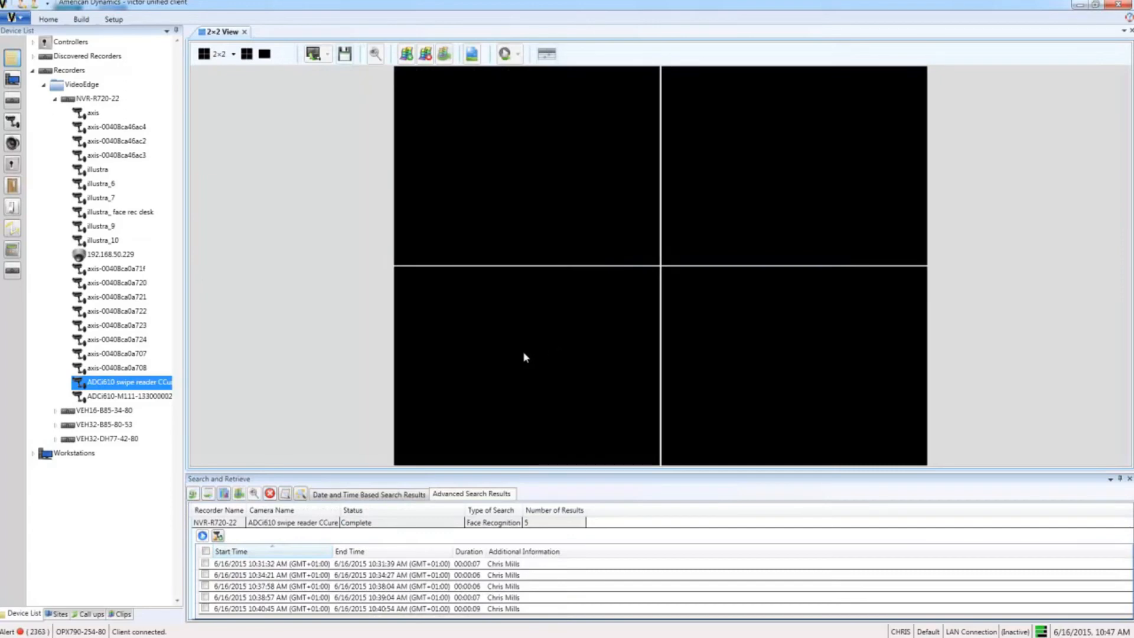
mouse_move(333, 583)
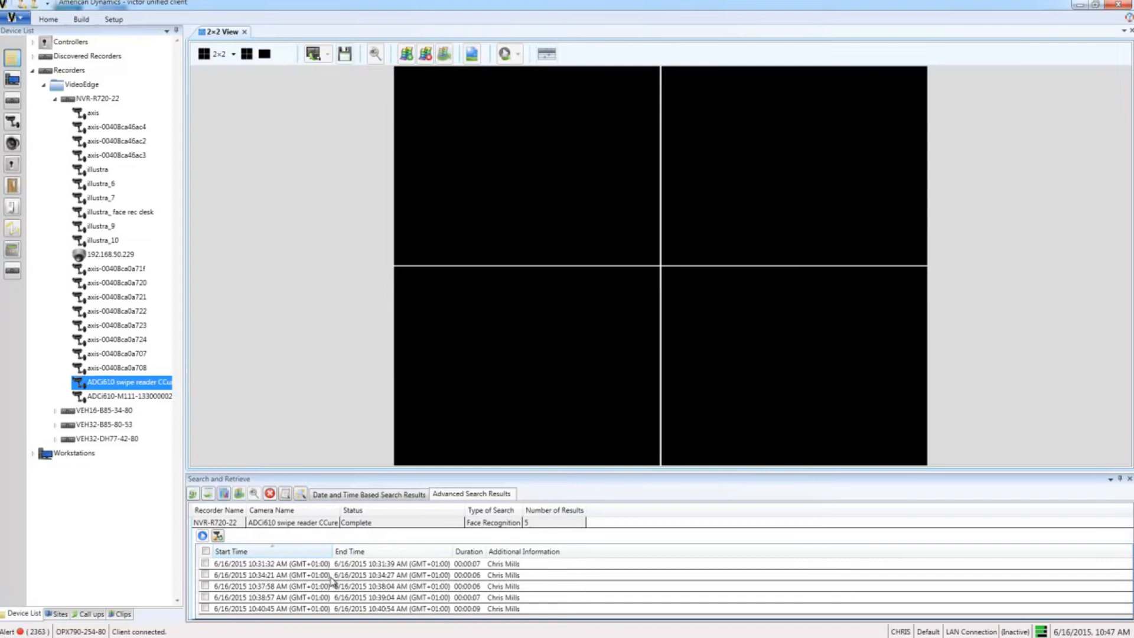
double_click(271, 574)
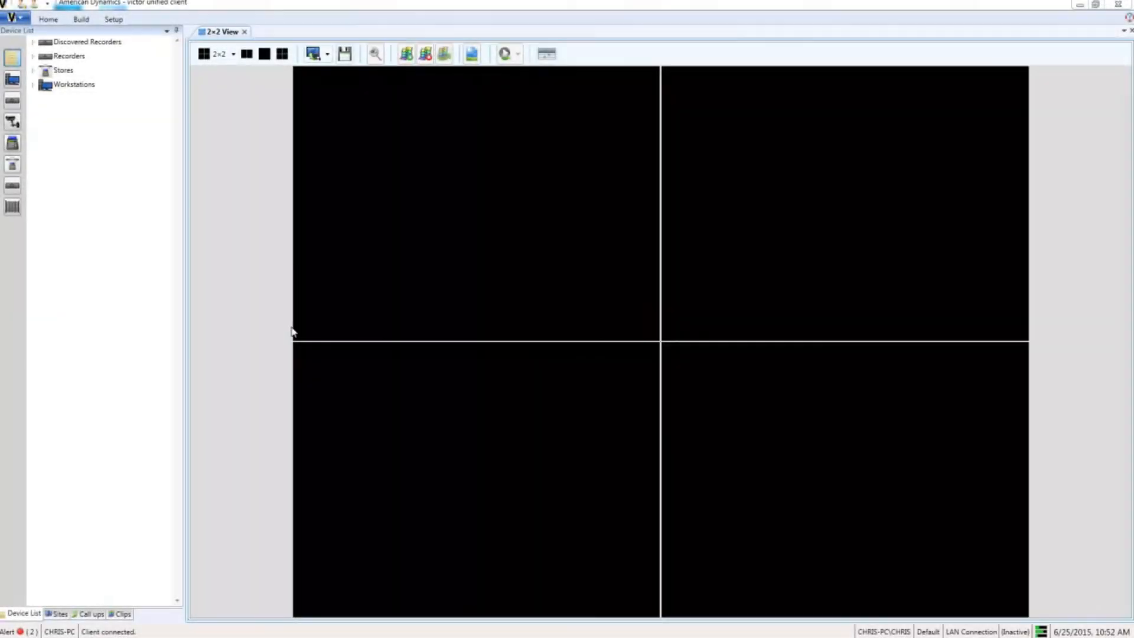
mouse_move(302, 331)
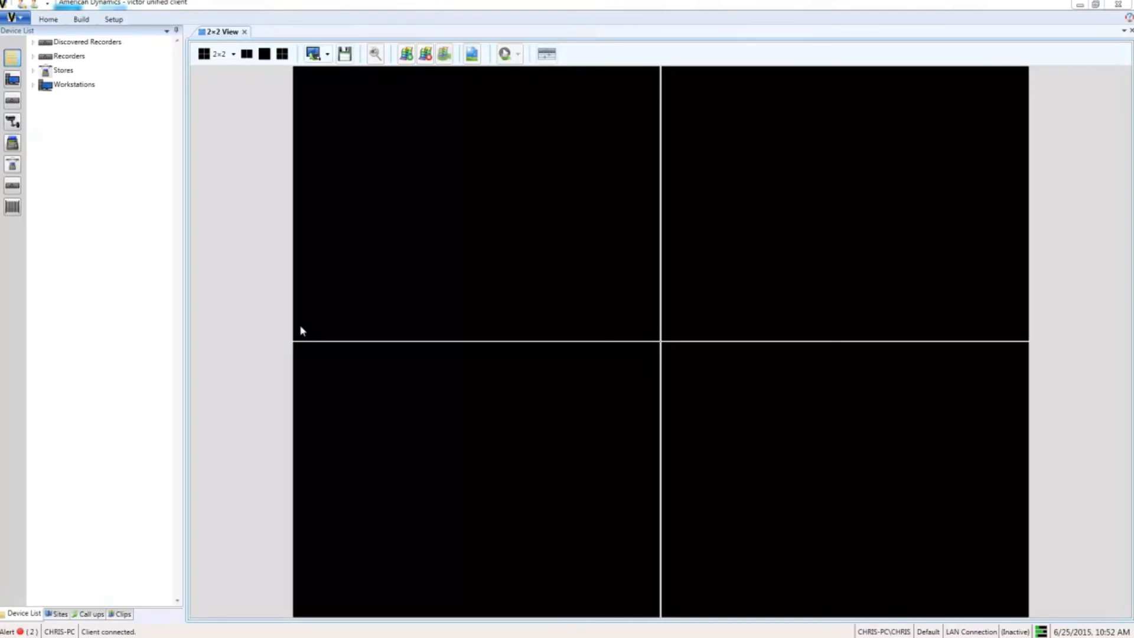
mouse_move(145, 89)
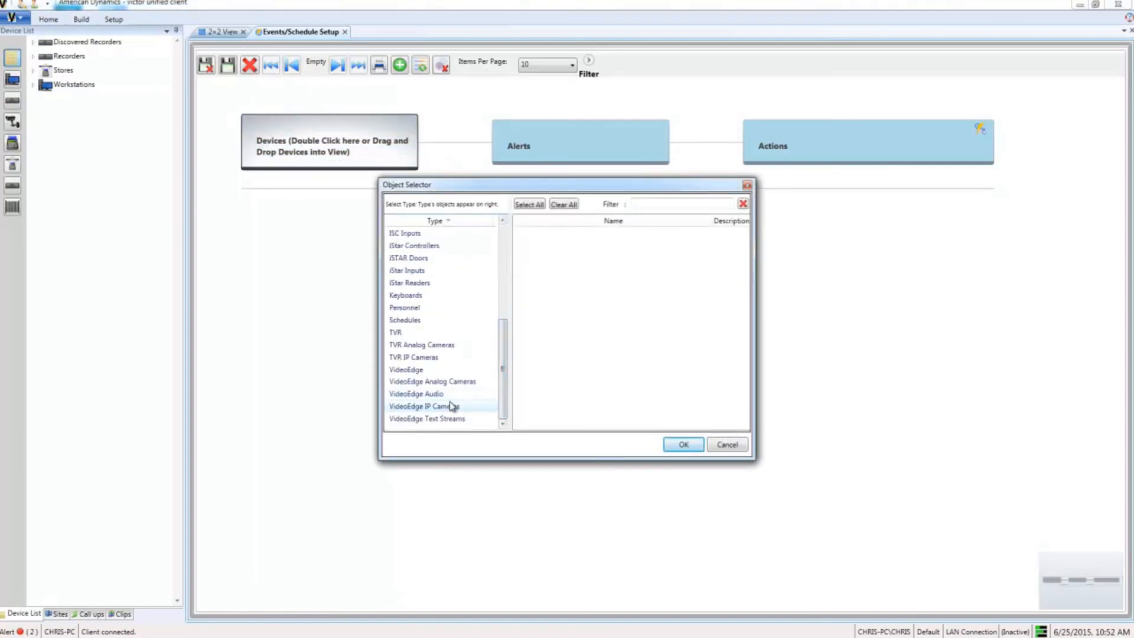
- Load camera Chris47: Flex 800 into event setup and check the Face Recognition alert
left_click(727, 445)
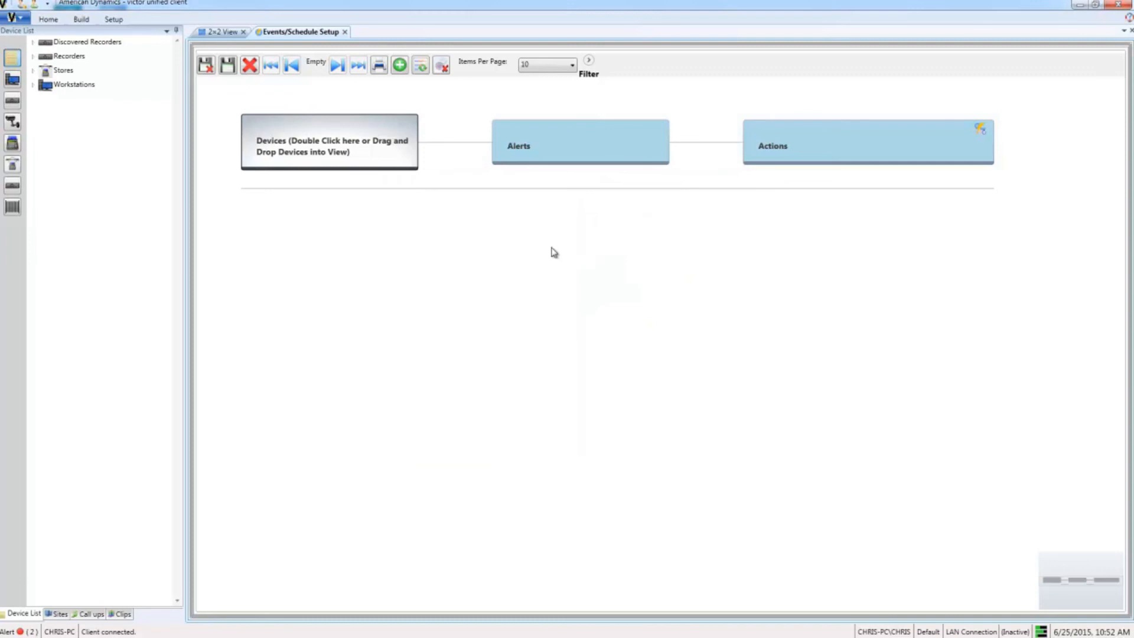
double_click(329, 142)
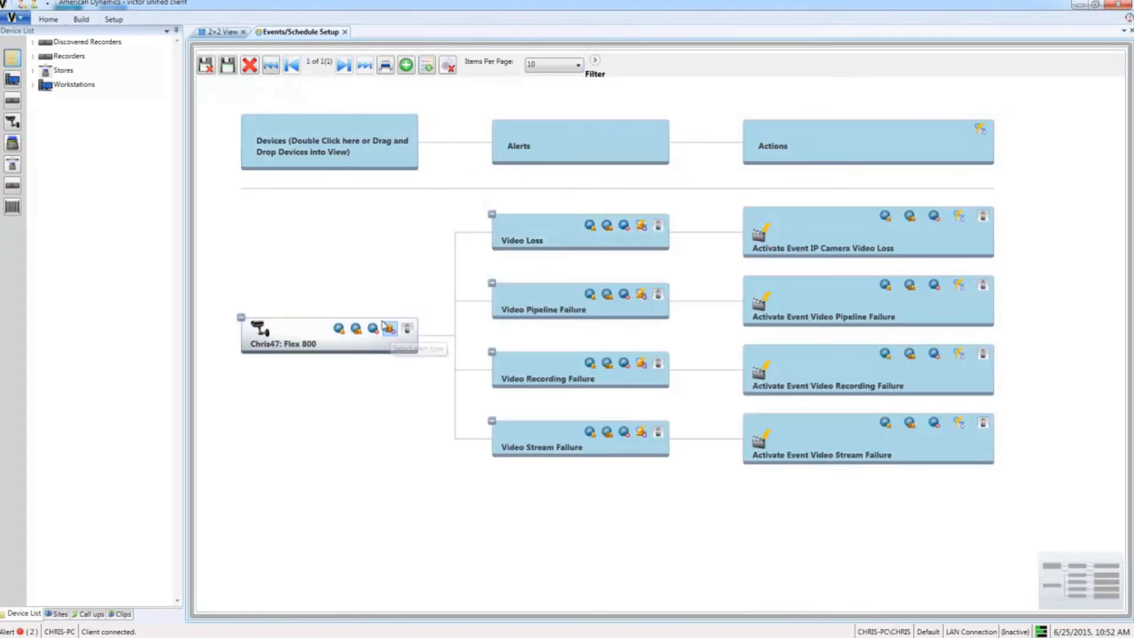
left_click(390, 328)
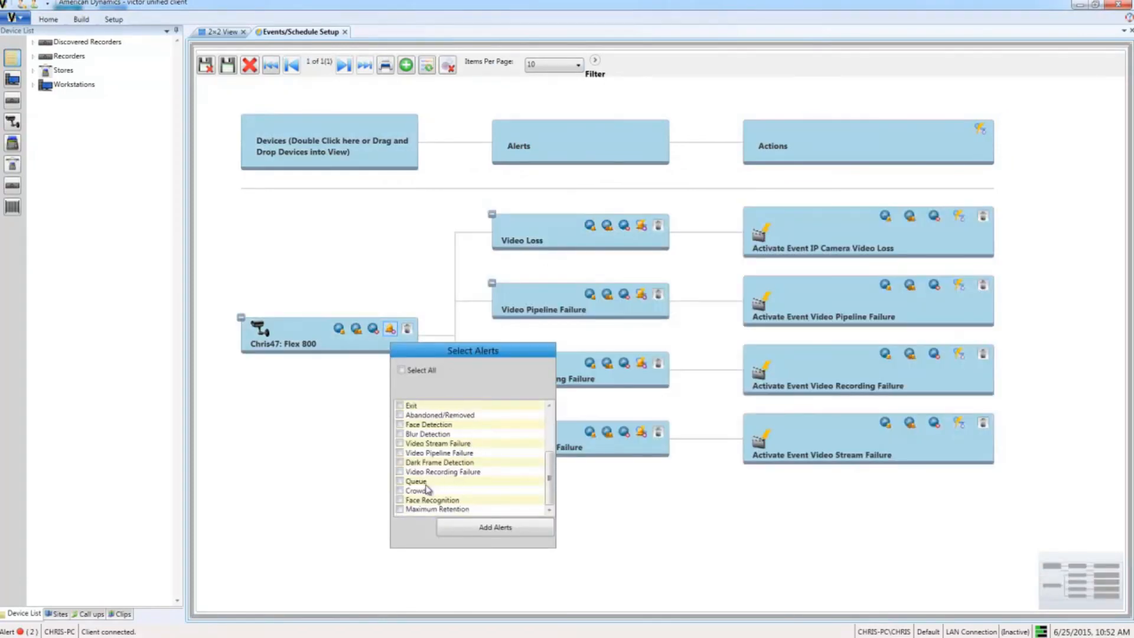
left_click(400, 500)
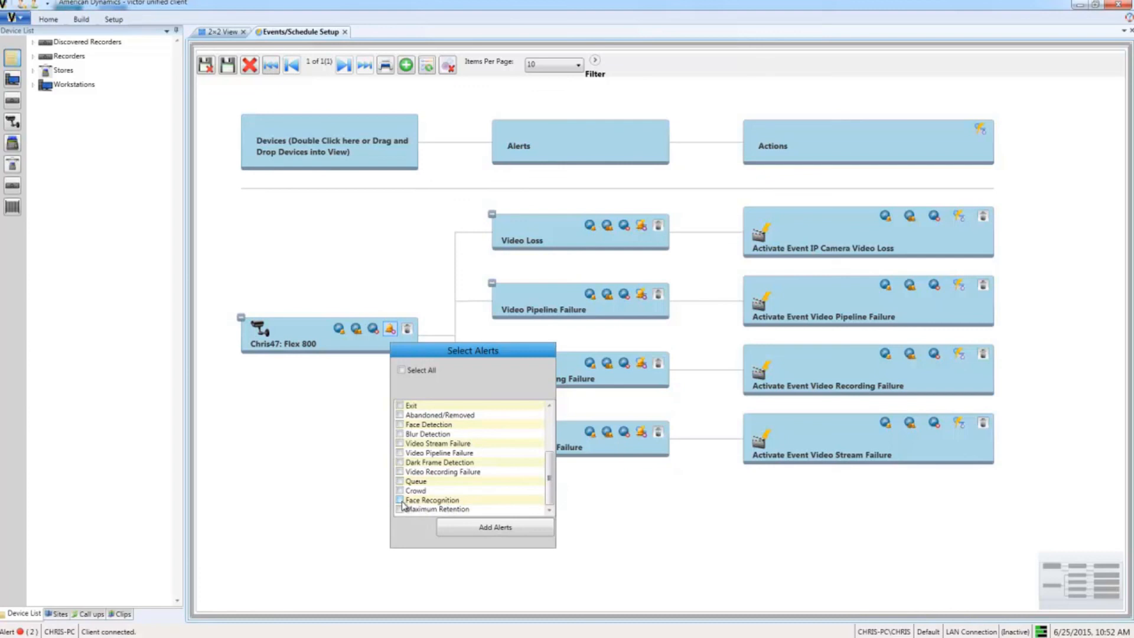